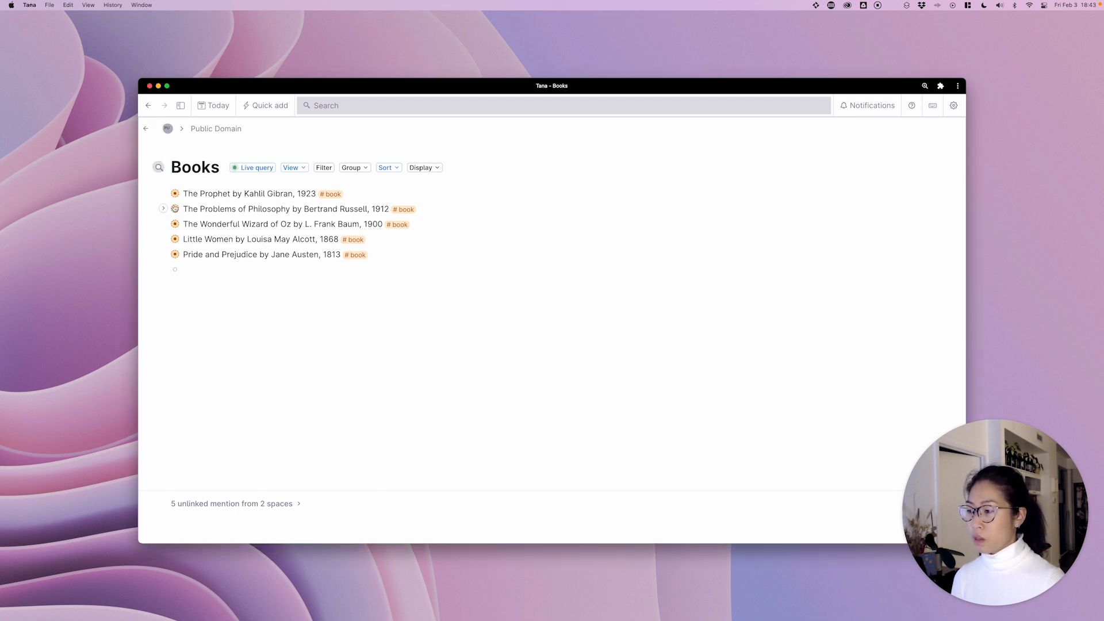
# Step: Open The Prophet from the Books list, with The Coming of the Ship in a right panel
pyautogui.click(238, 193)
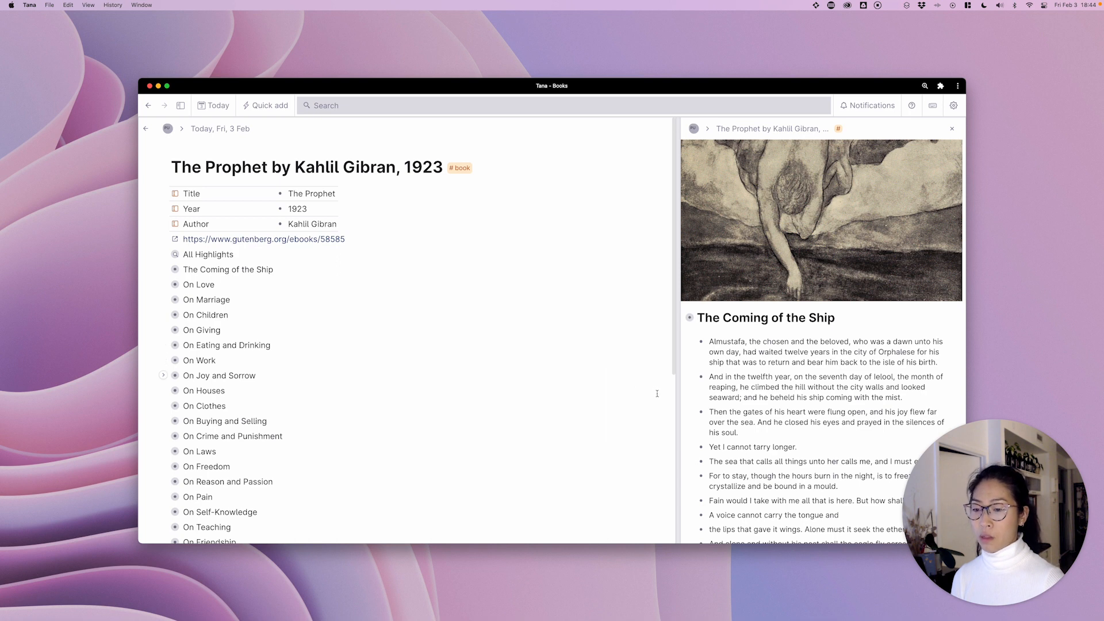
pyautogui.moveTo(676, 394)
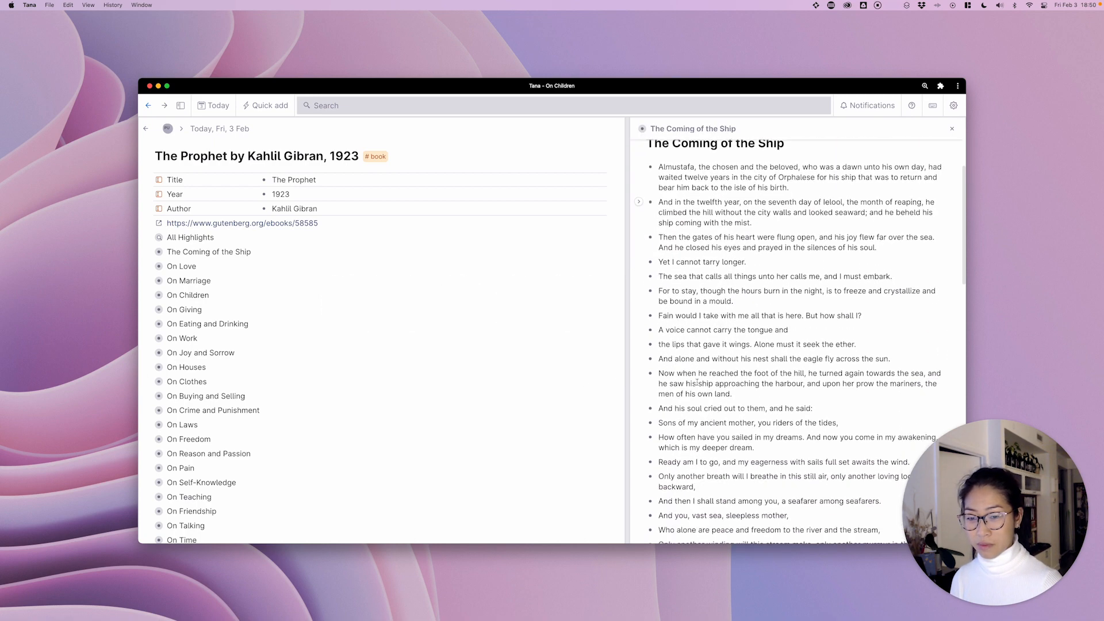
# Step: Open On Love, On Marriage and On Children as right panels, and narrow the book page
pyautogui.scroll(-3)
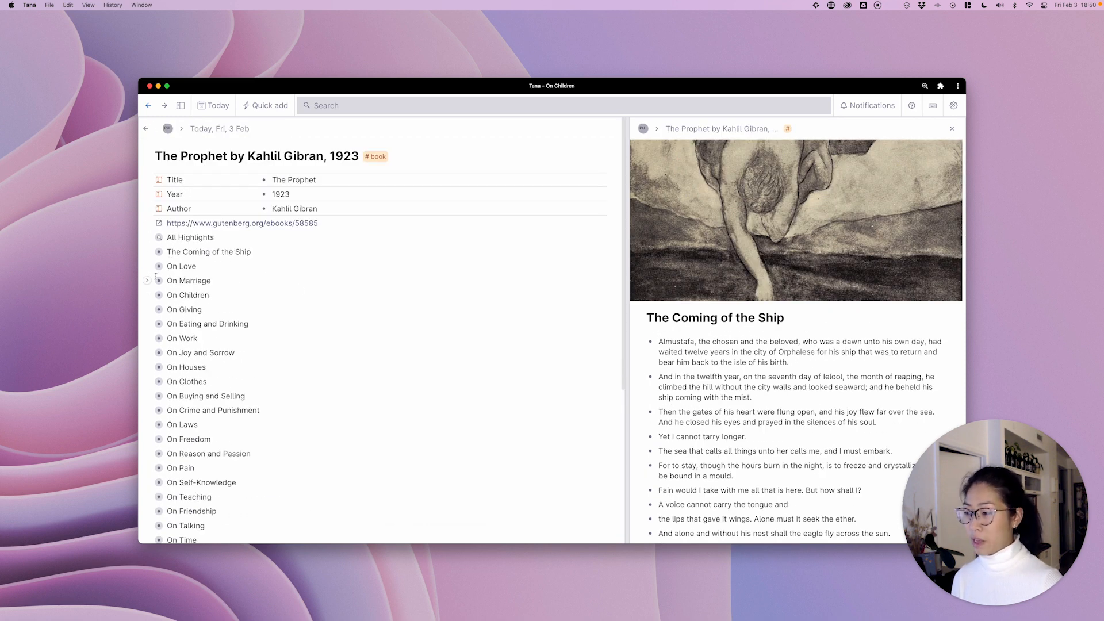
pyautogui.click(181, 266)
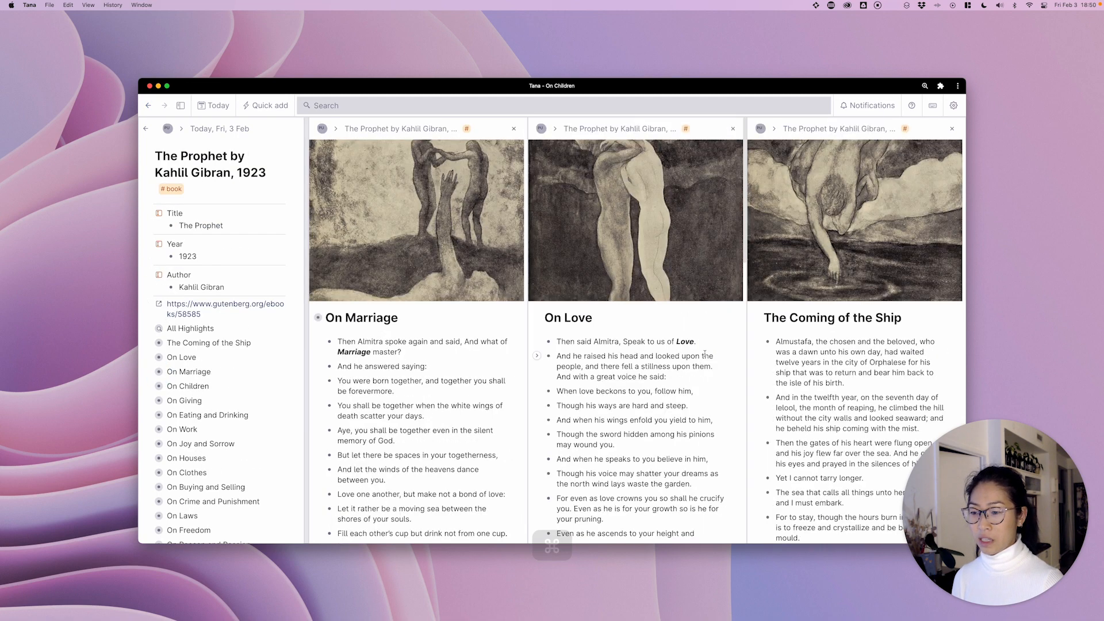
pyautogui.scroll(-3)
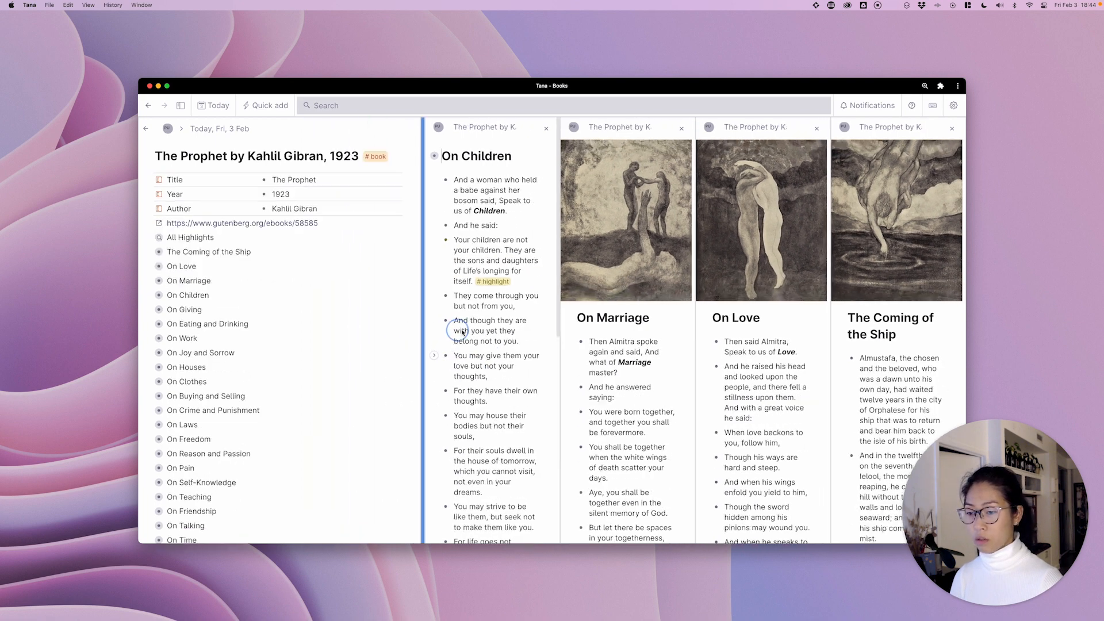
pyautogui.moveTo(433, 329); pyautogui.dragTo(482, 329)
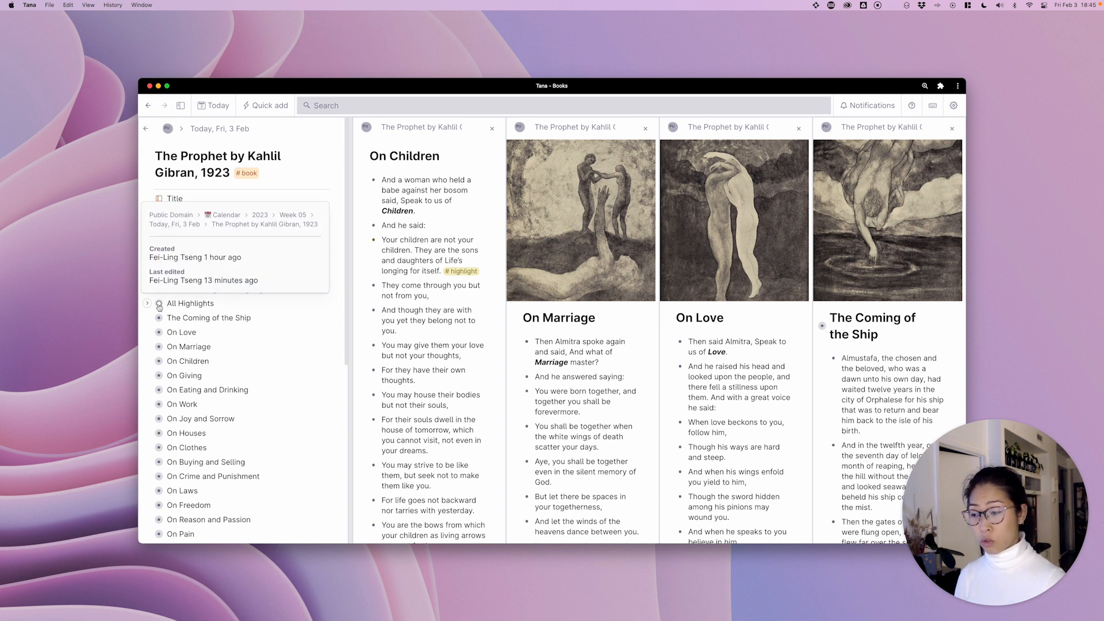
# Step: Open All Highlights in the top dock, plus the 'Work is love made visible' and On Joy and Sorrow highlights
pyautogui.click(158, 305)
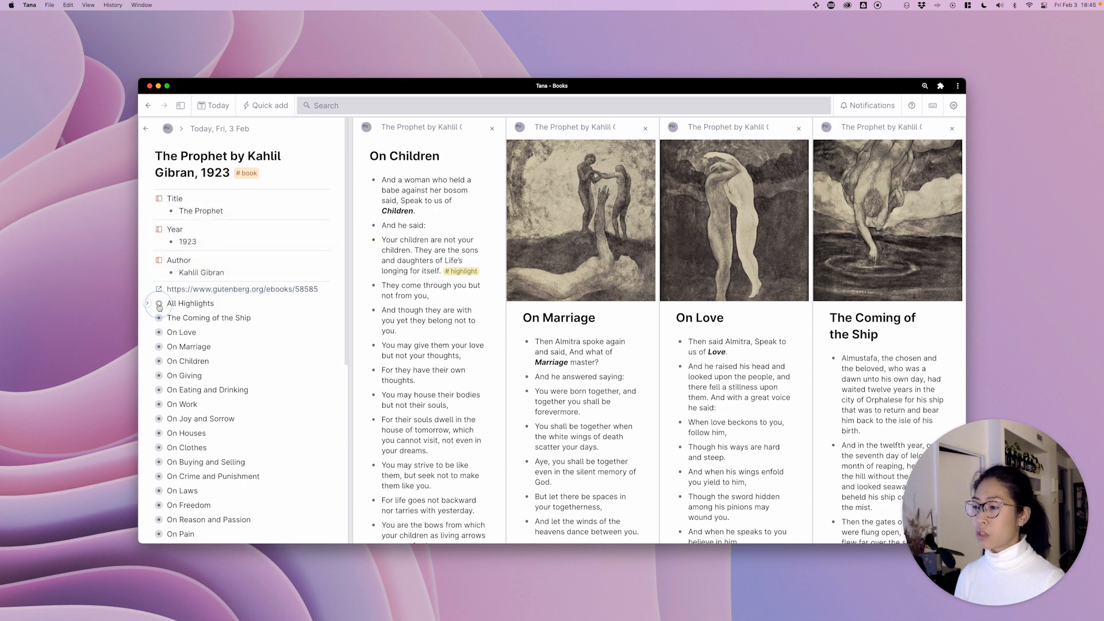
pyautogui.click(164, 303)
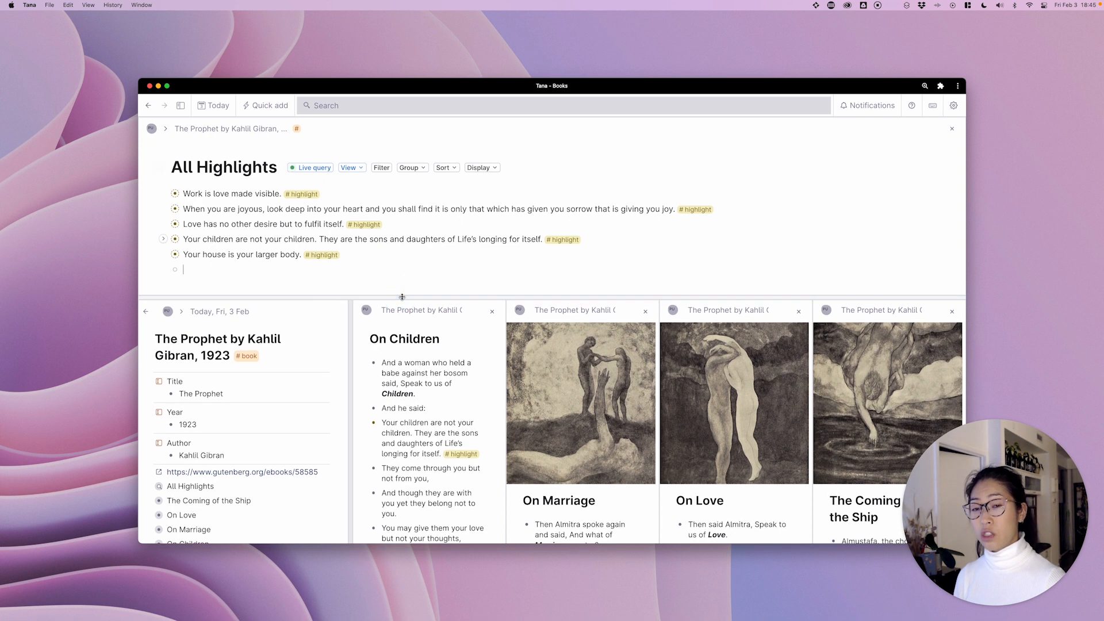
pyautogui.moveTo(401, 296)
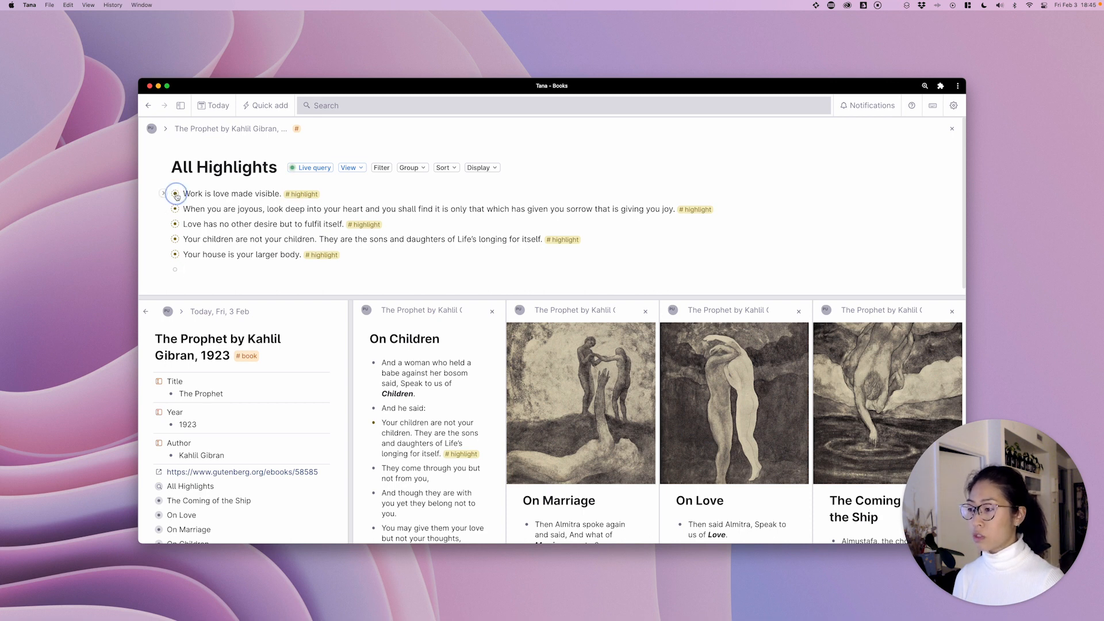
pyautogui.click(176, 193)
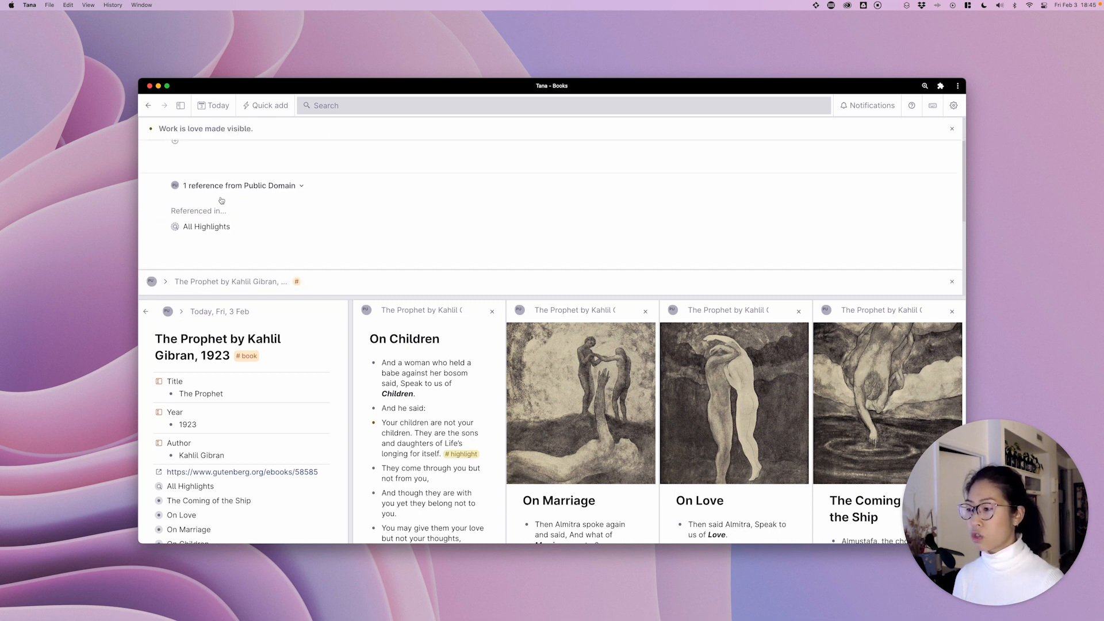
pyautogui.click(206, 227)
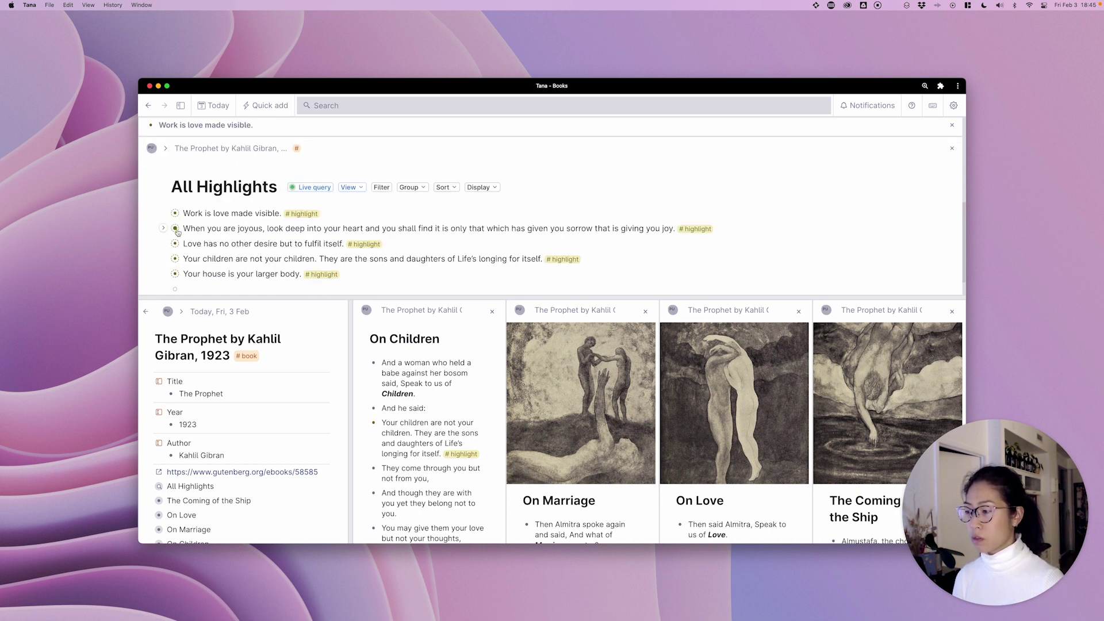
pyautogui.click(164, 227)
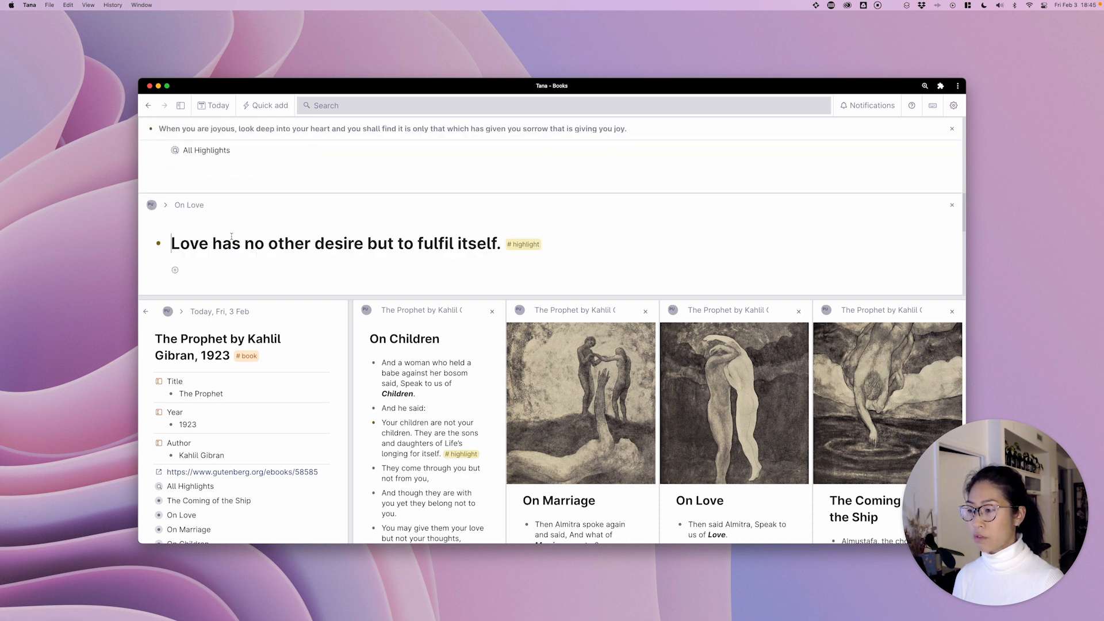
pyautogui.click(205, 150)
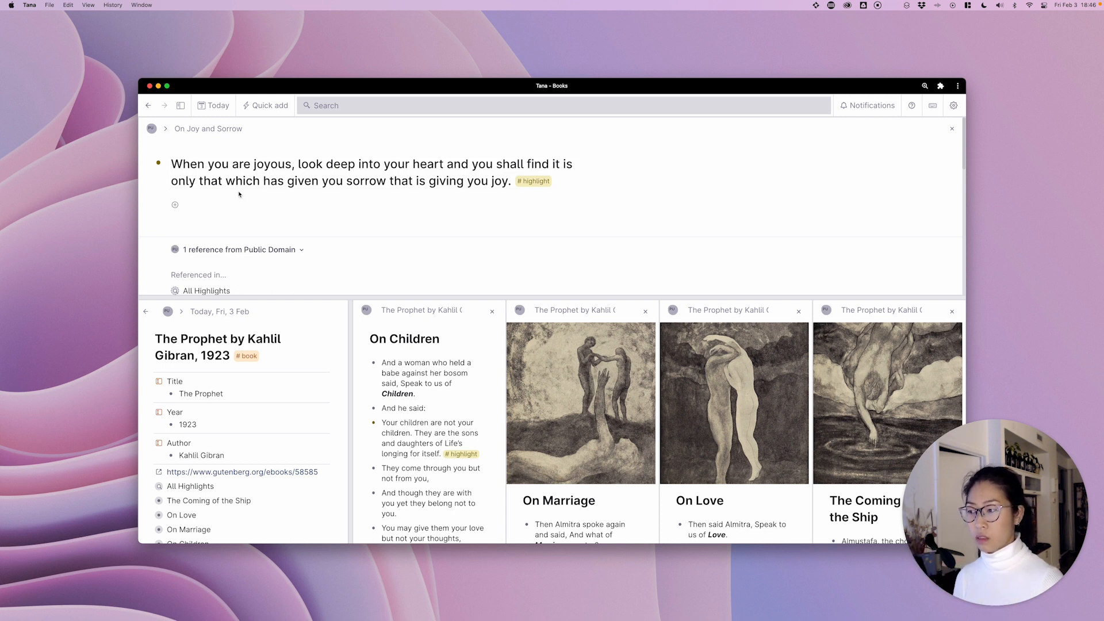
pyautogui.moveTo(582, 148)
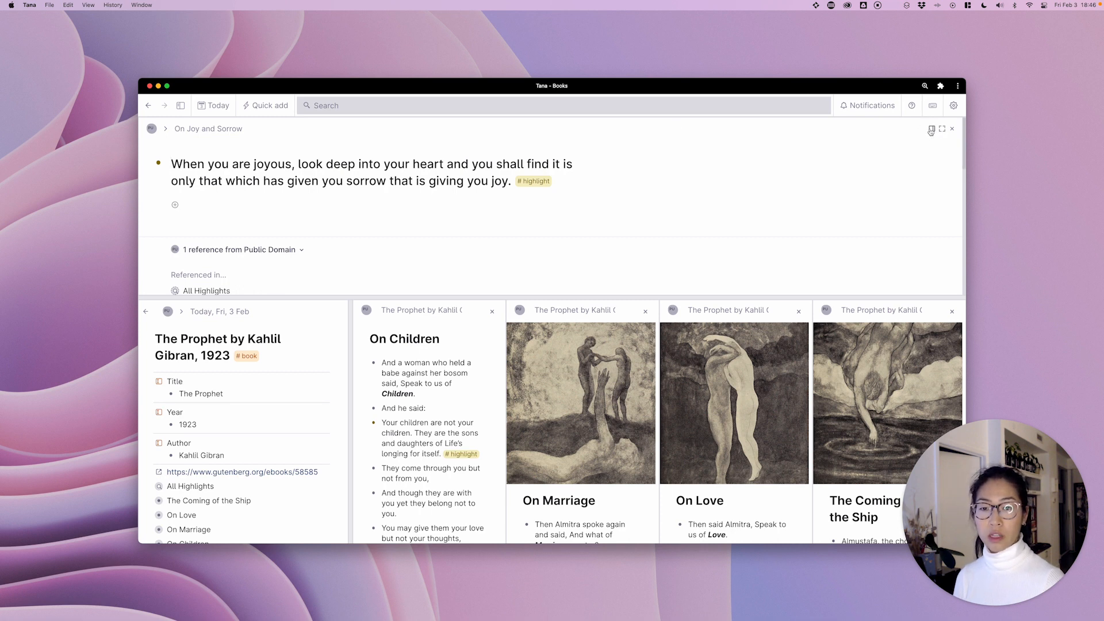
pyautogui.moveTo(931, 129)
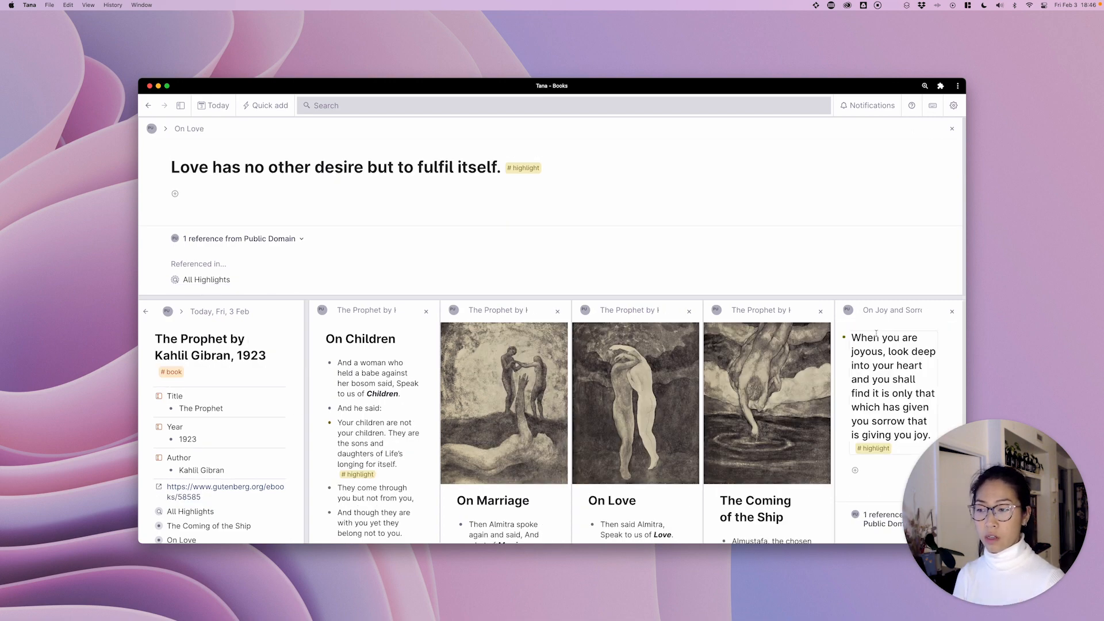
pyautogui.moveTo(799, 311)
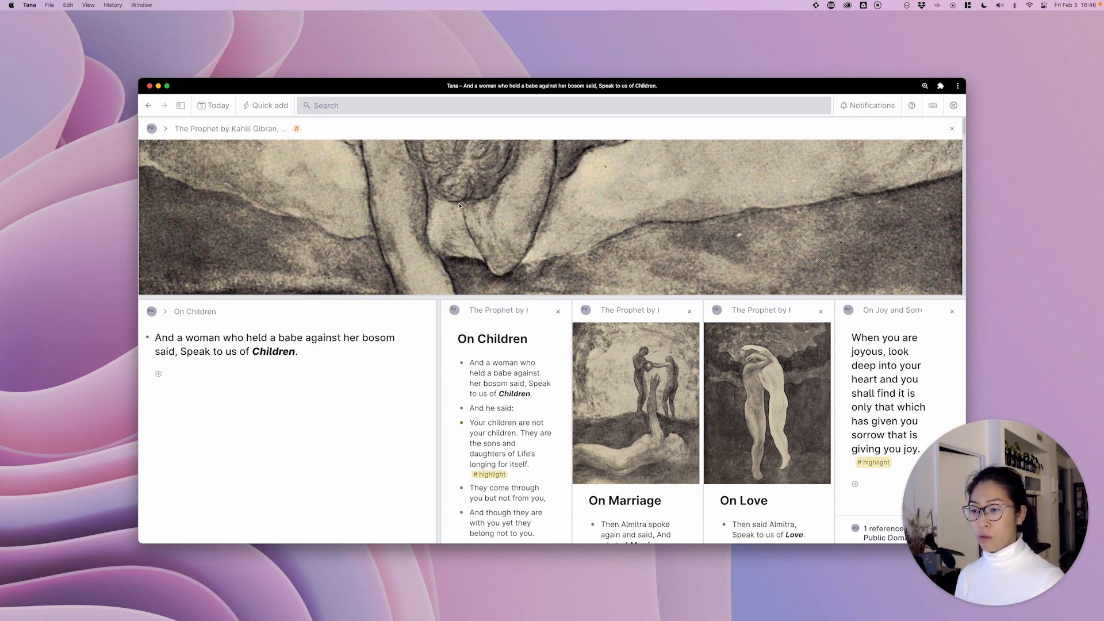
pyautogui.moveTo(442, 341)
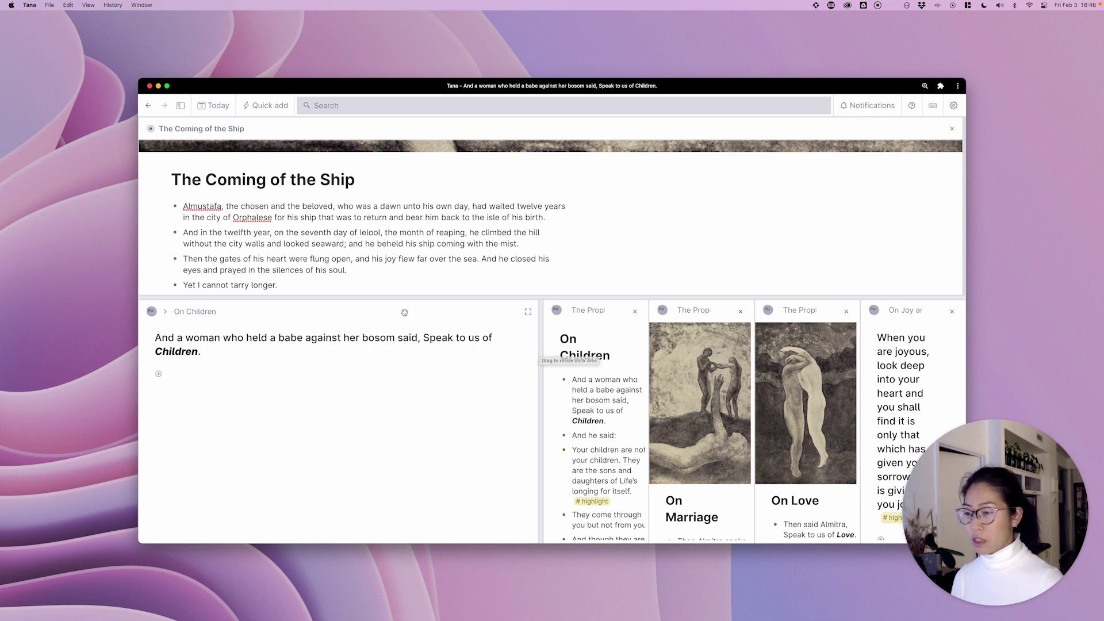
pyautogui.moveTo(410, 291)
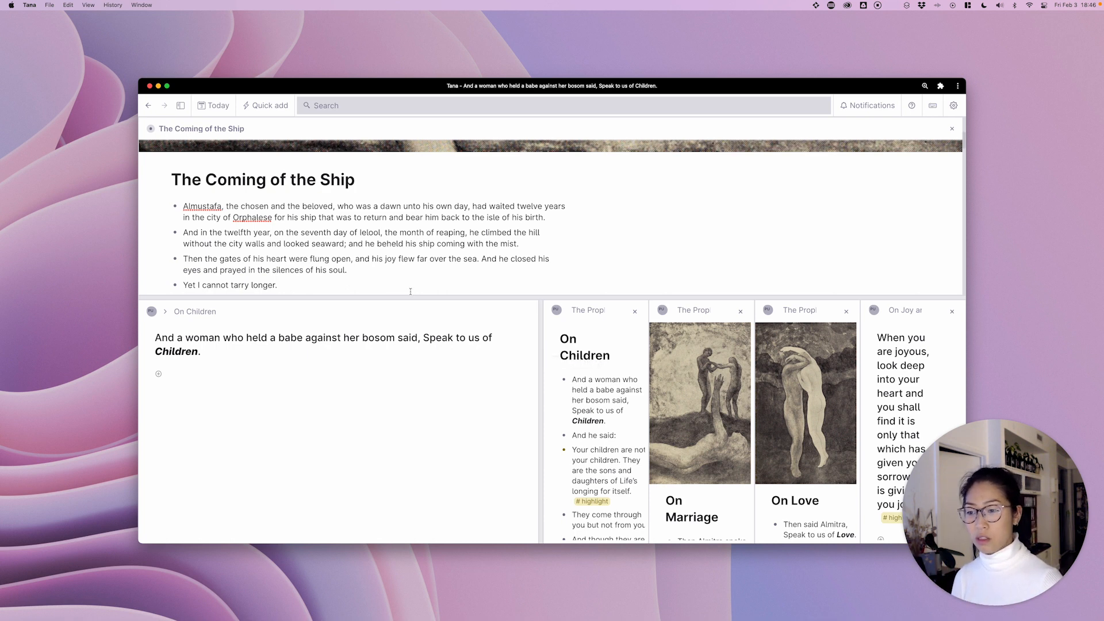
pyautogui.moveTo(371, 381)
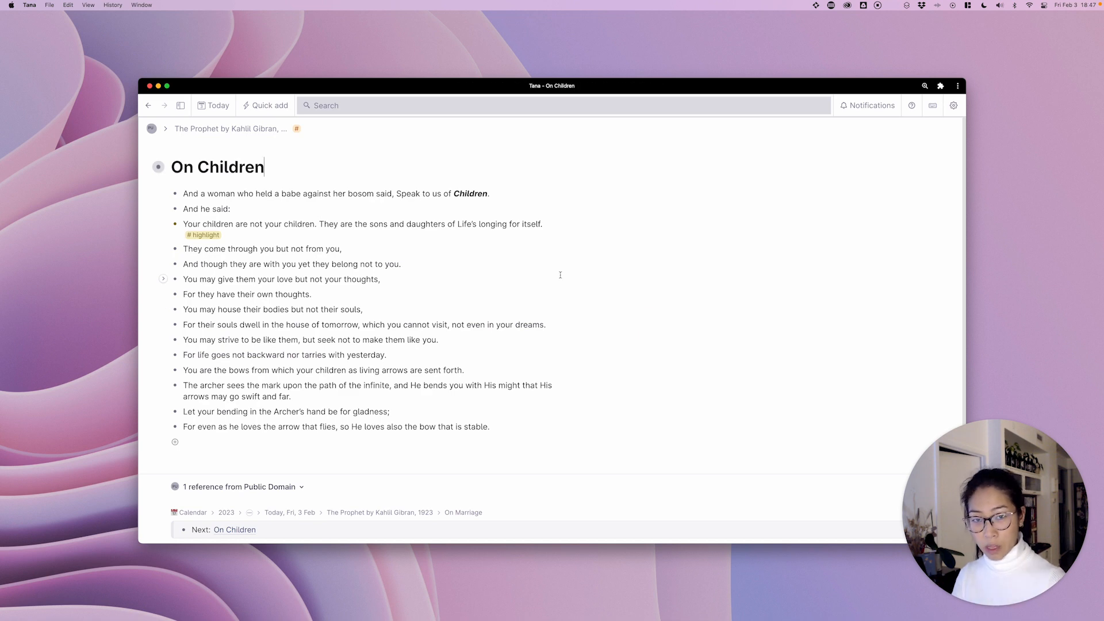
pyautogui.moveTo(331, 199)
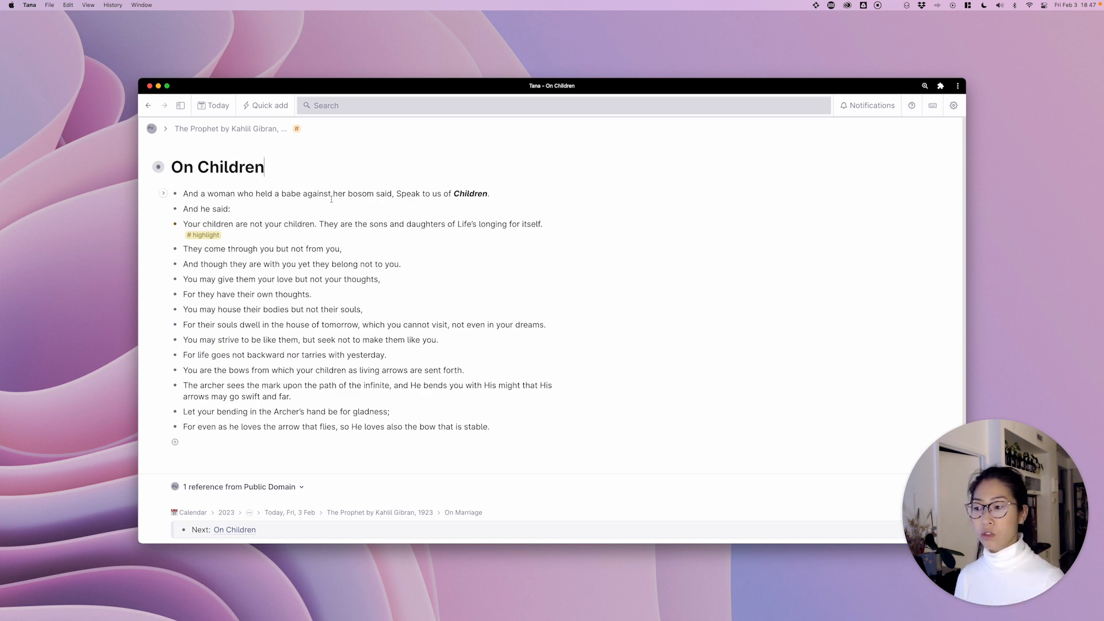